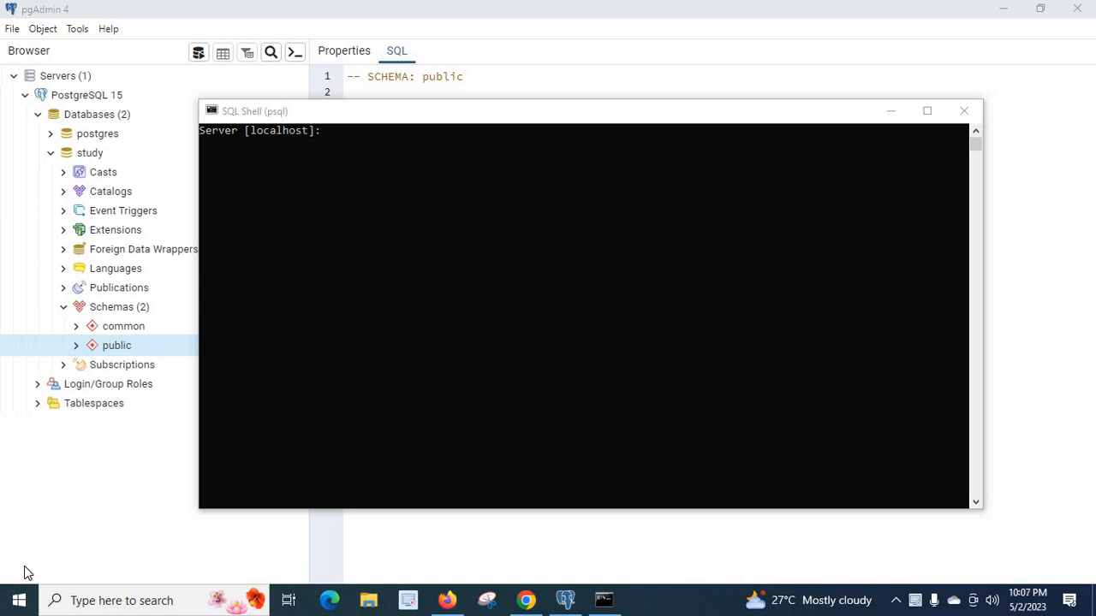
mouse_move(428, 241)
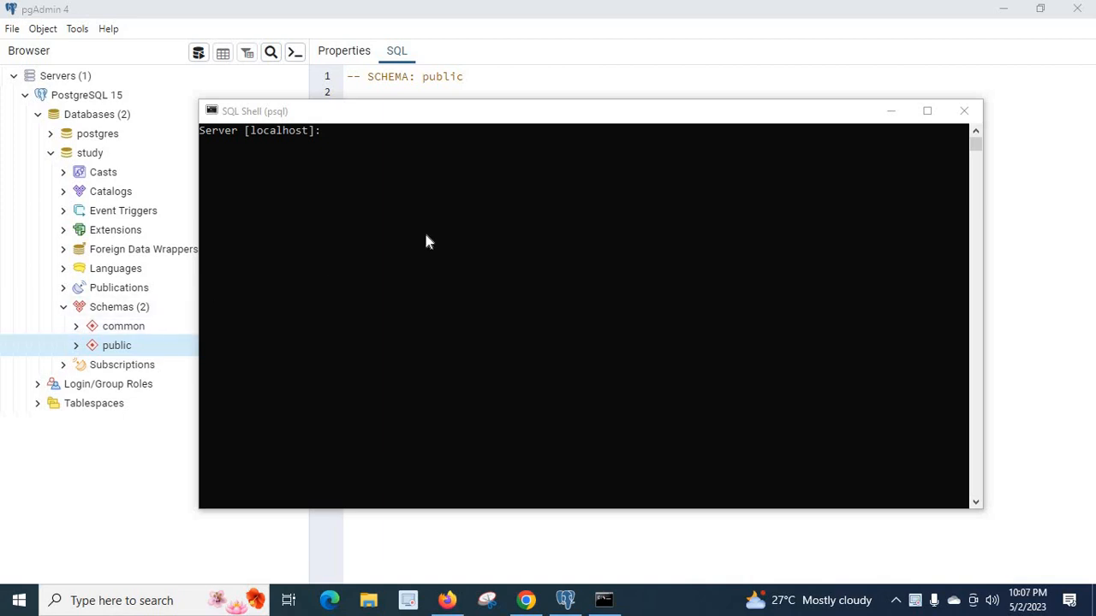
mouse_move(237, 151)
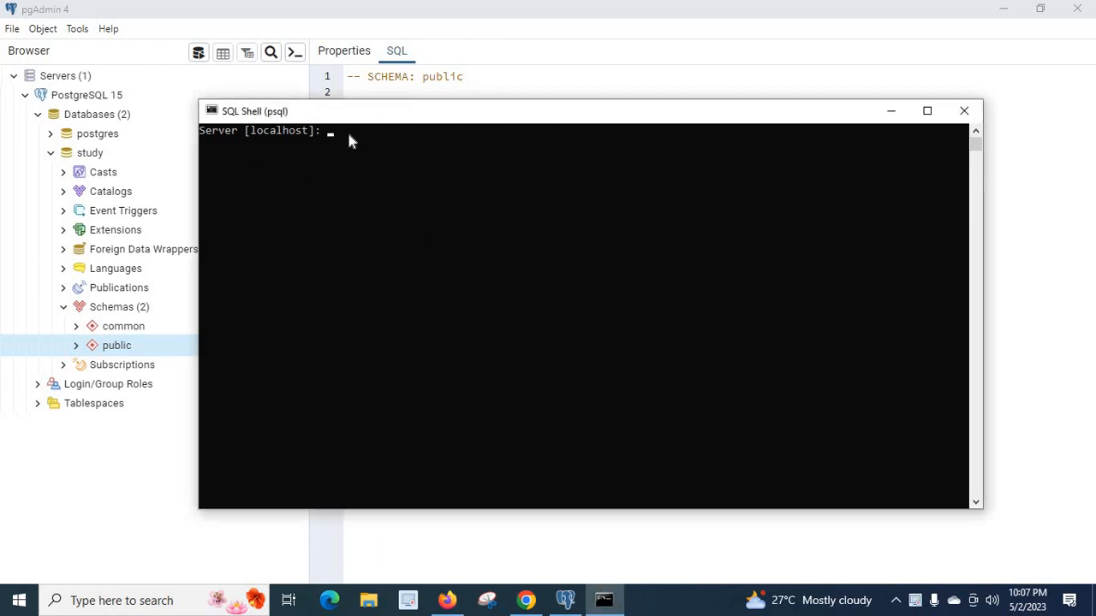
Step: Accept the default server and port at the psql login prompts
key("enter")
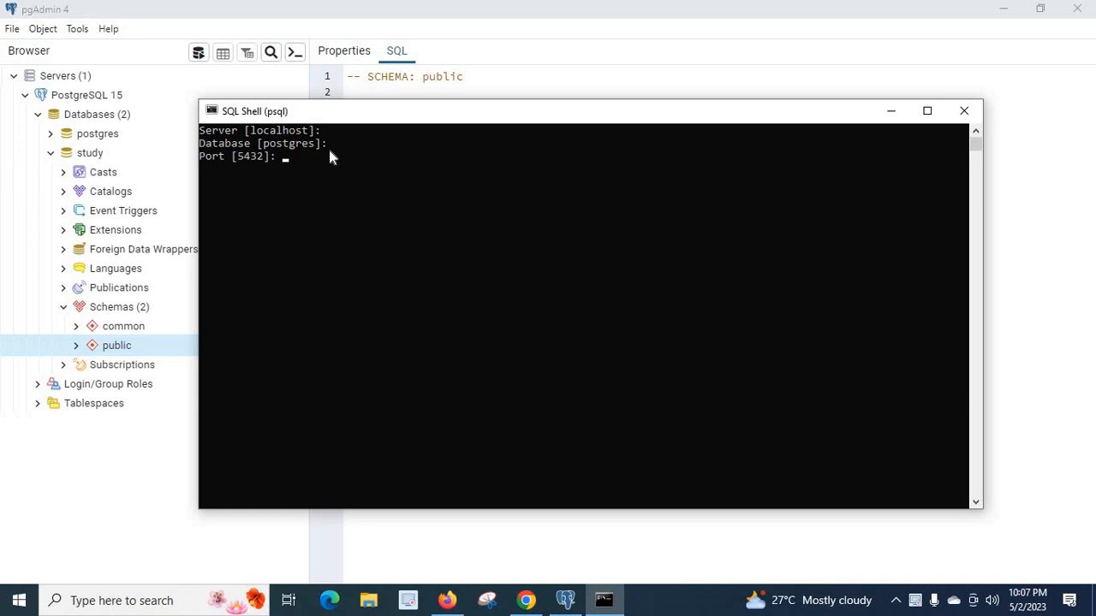
key("enter")
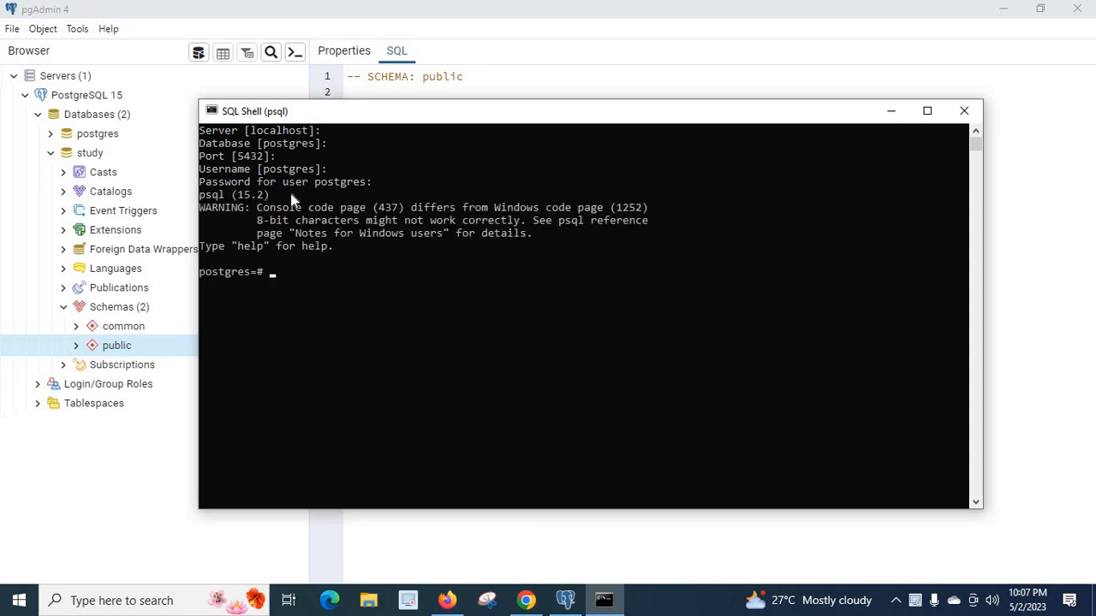
mouse_move(221, 279)
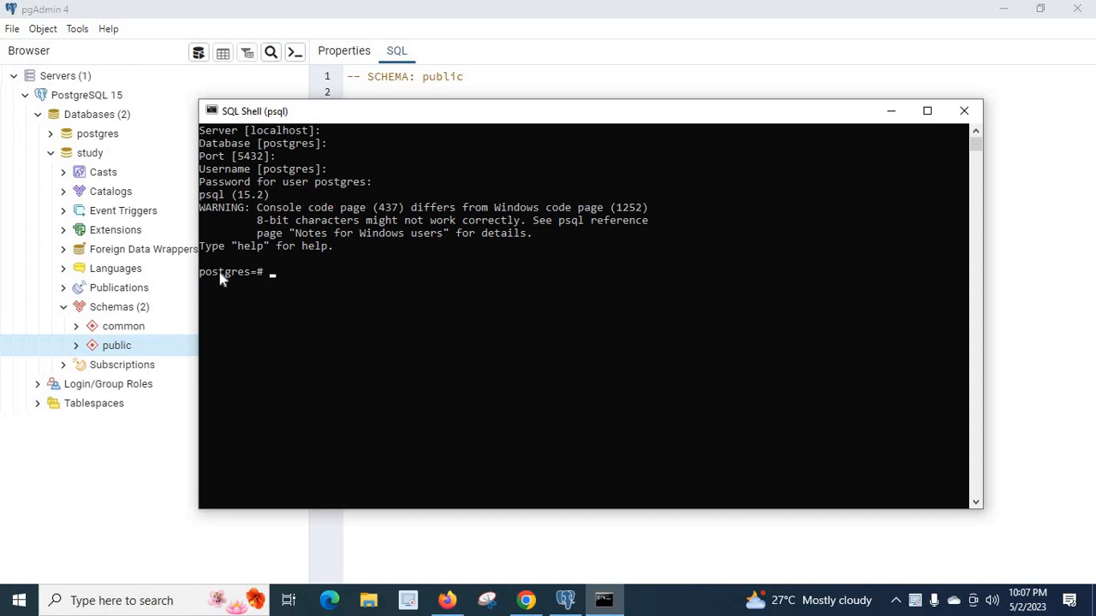
mouse_move(328, 195)
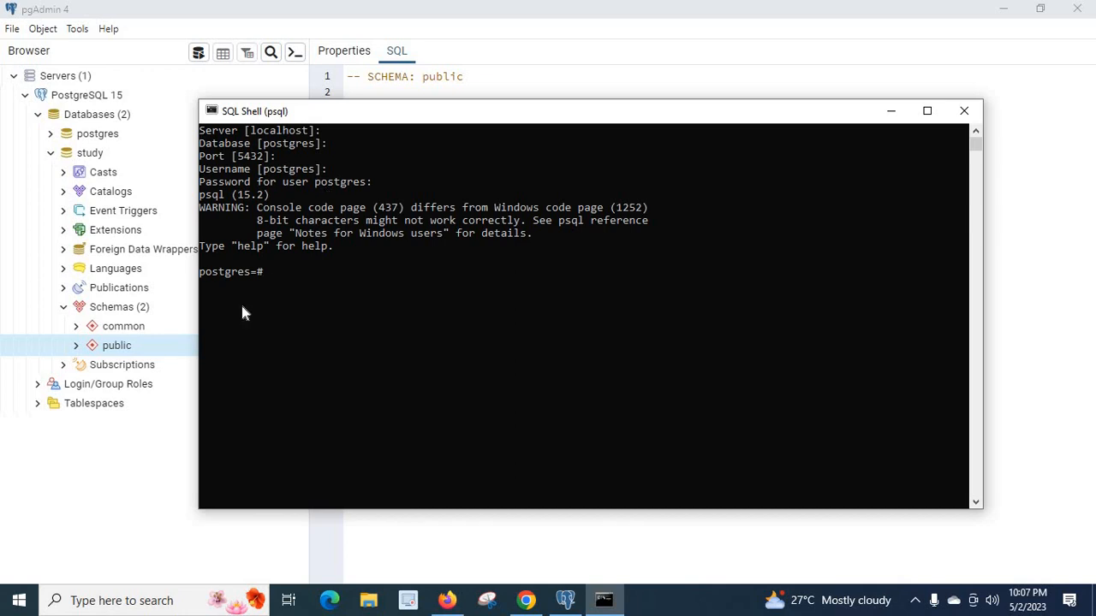
mouse_move(284, 289)
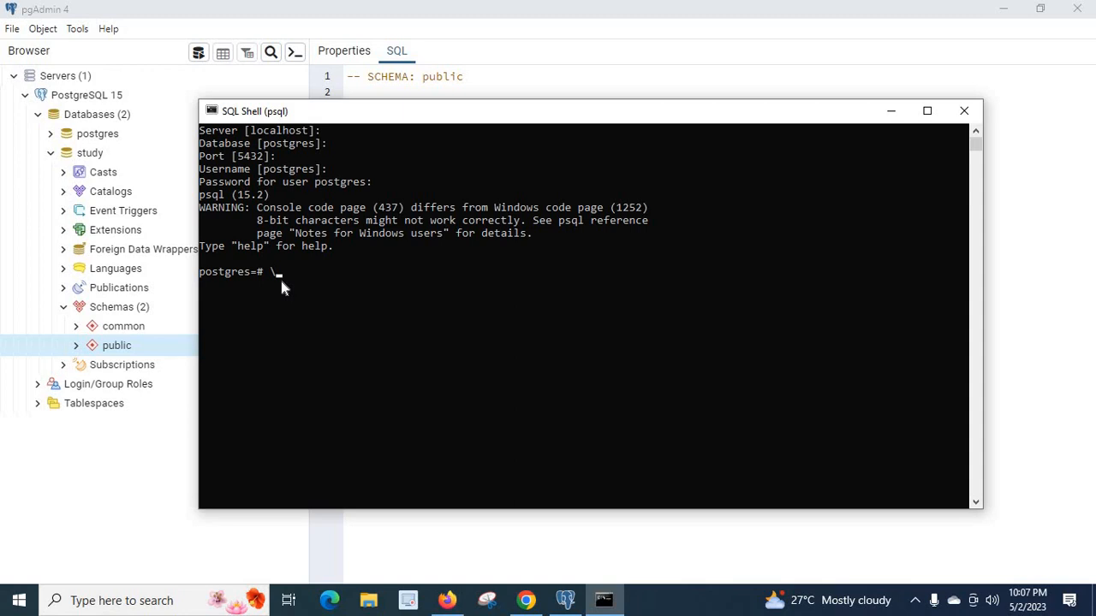
Step: List the databases with \l, maximize the console, and highlight 'study' in the Name column
type("\\l")
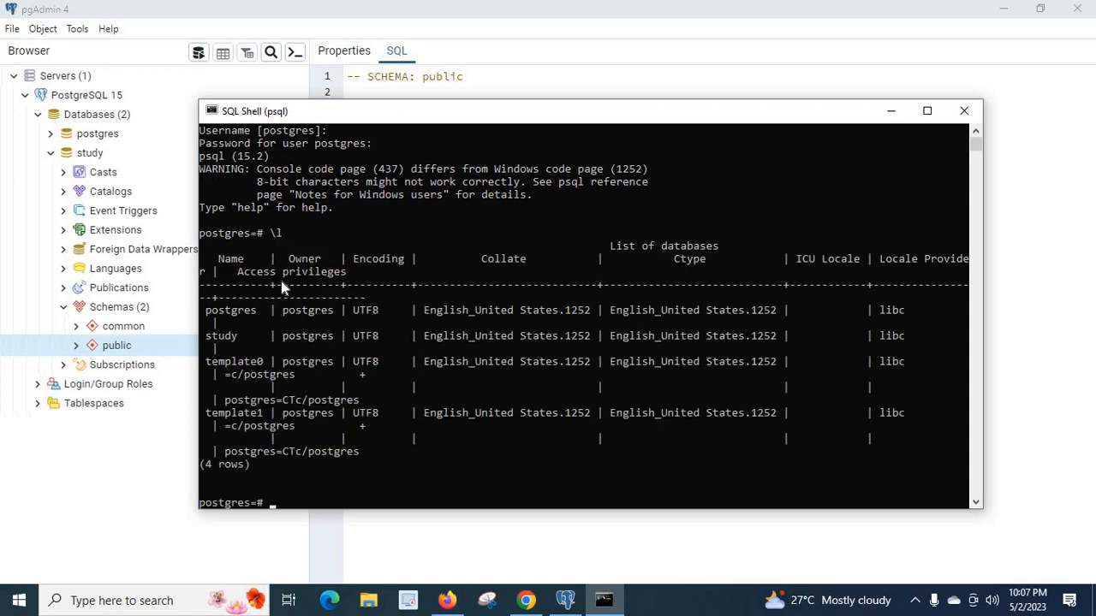
mouse_move(927, 111)
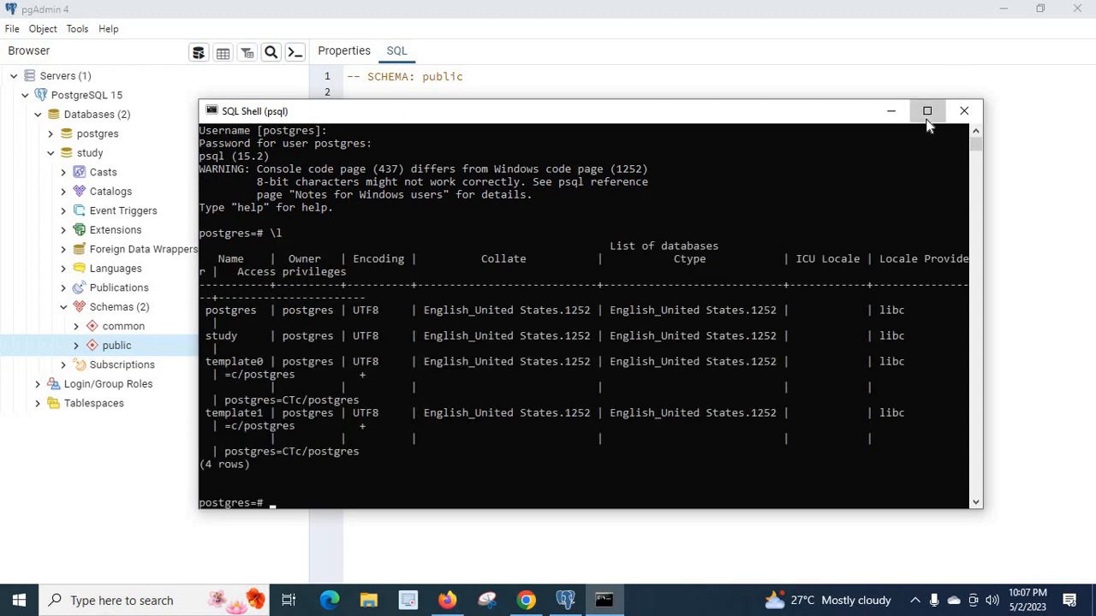
left_click(927, 111)
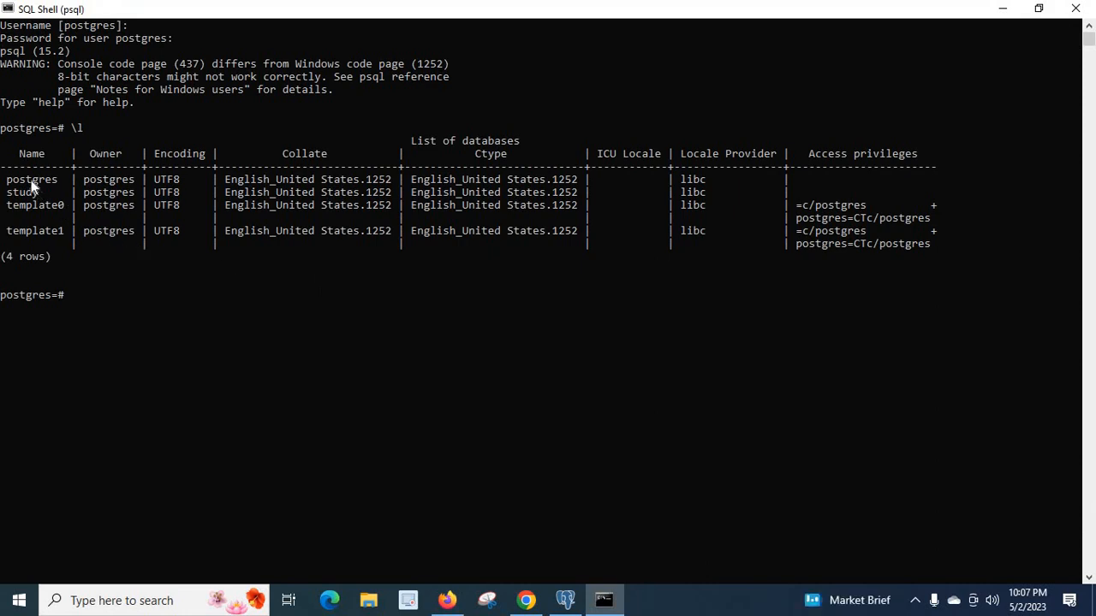
double_click(22, 192)
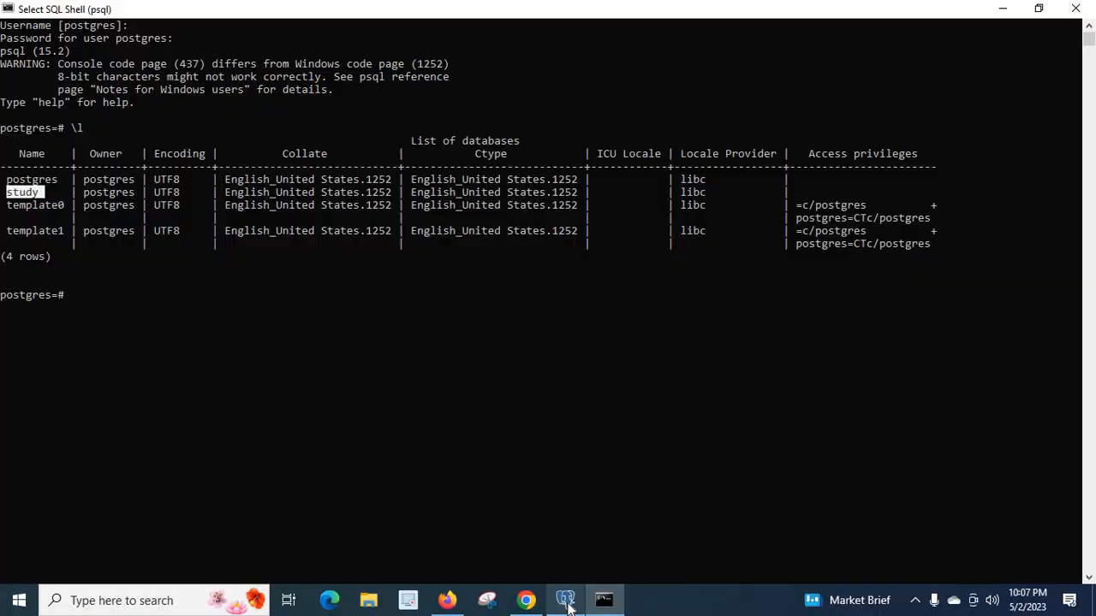
left_click(565, 600)
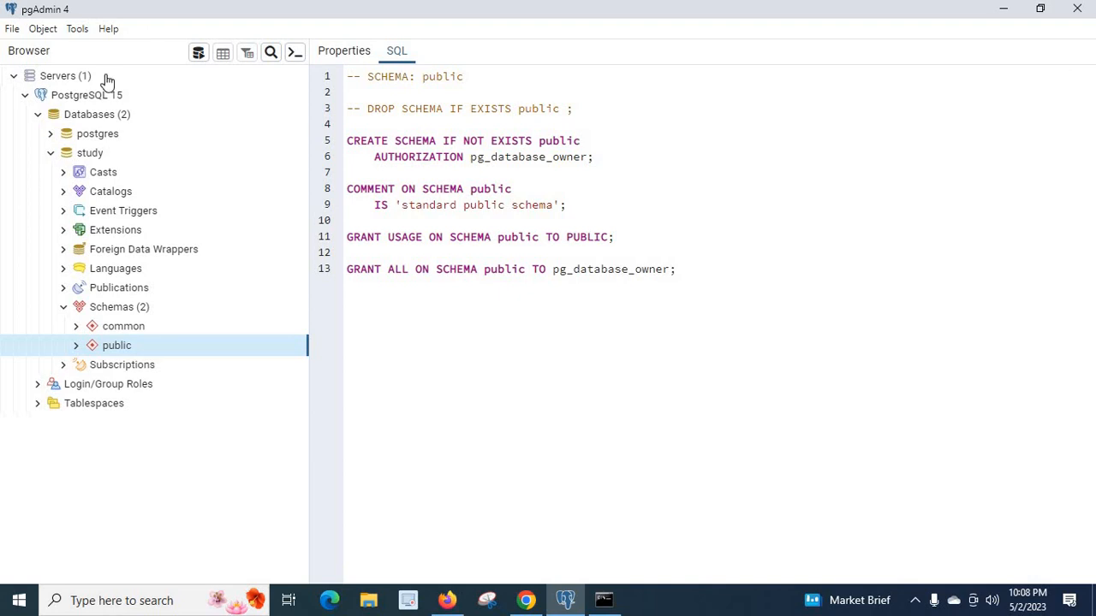
left_click(89, 153)
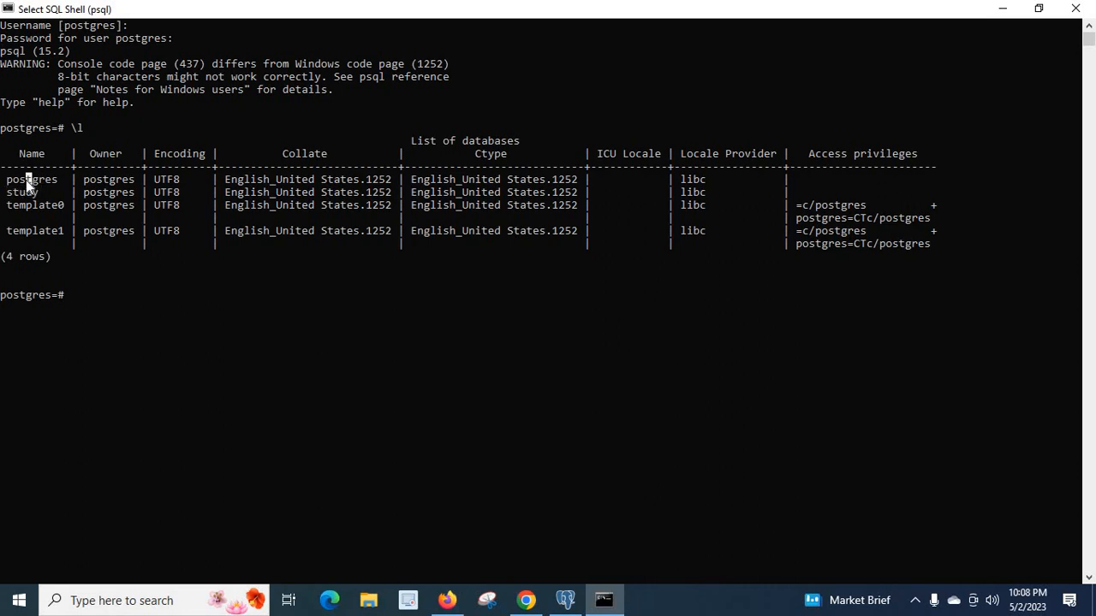
mouse_move(85, 294)
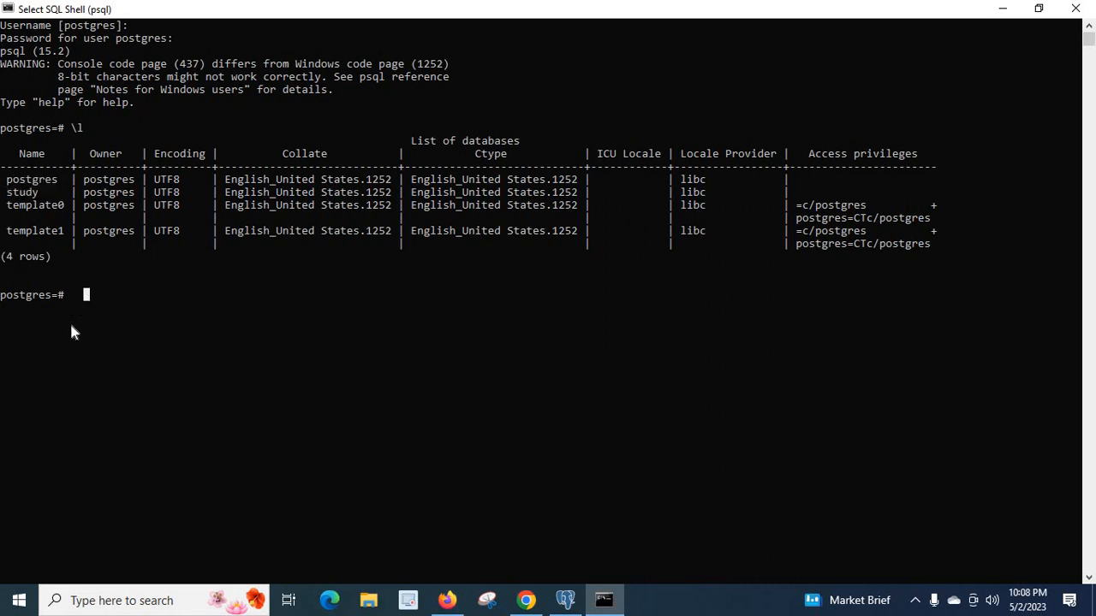
Step: Run \c, then \c study, and highlight 'study' in the new prompt
type("\\")
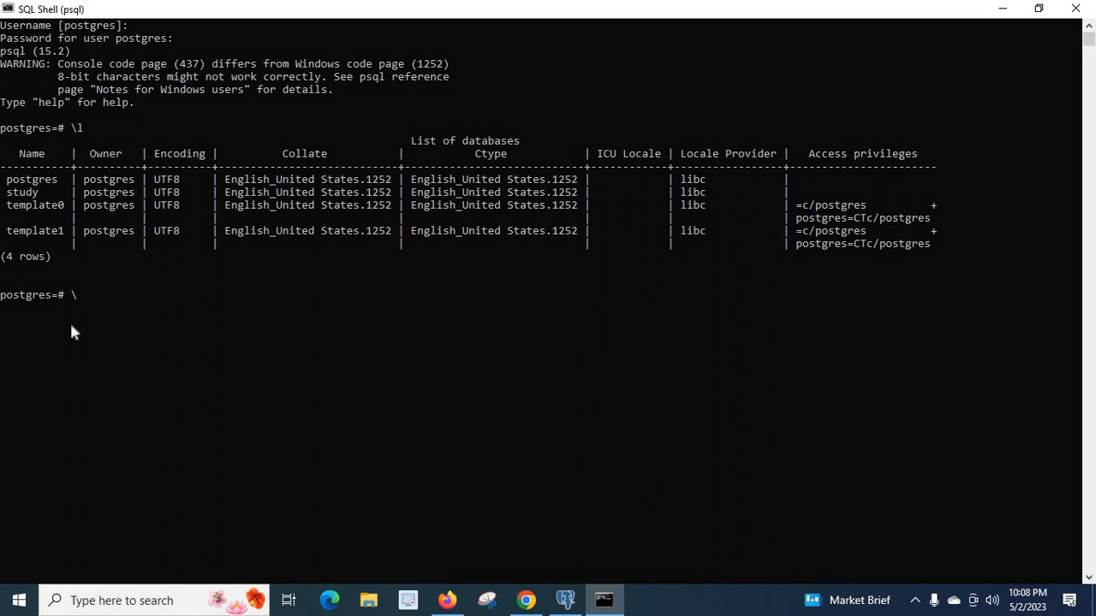
type("c")
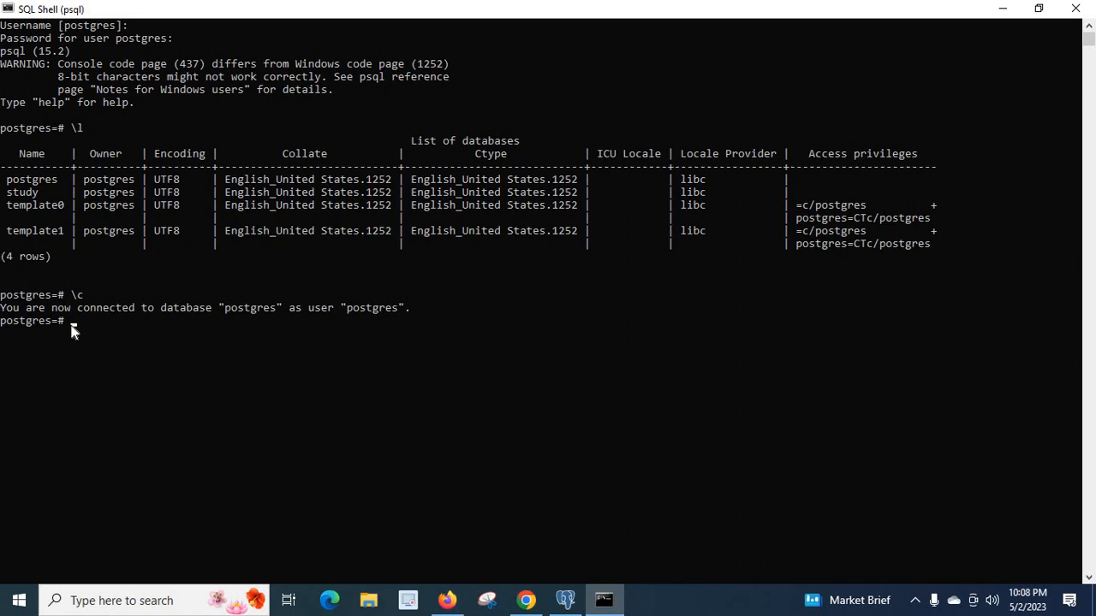
mouse_move(199, 323)
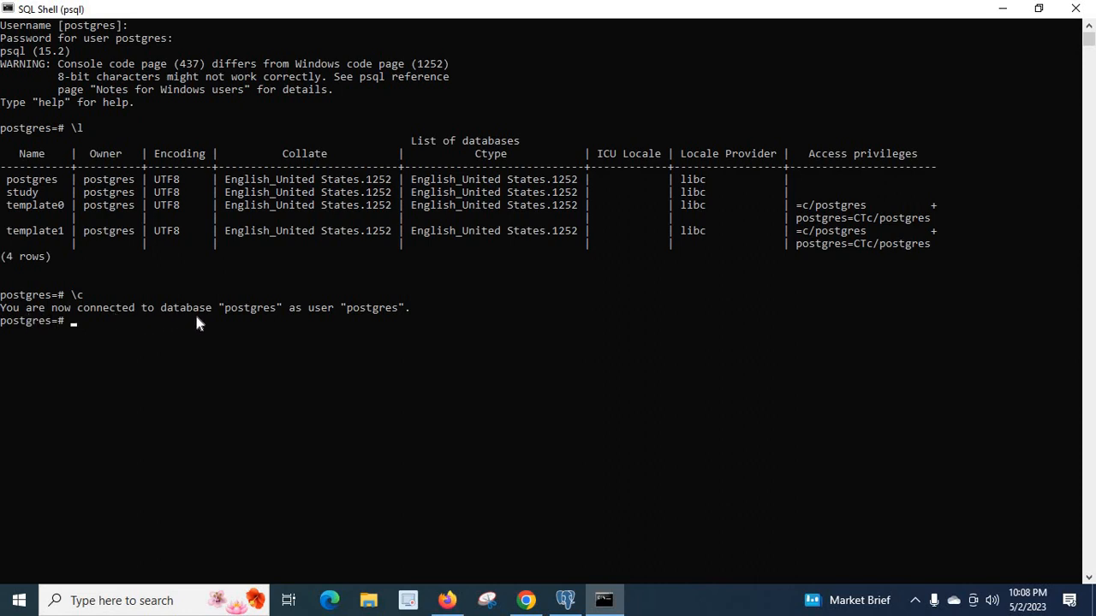
mouse_move(341, 323)
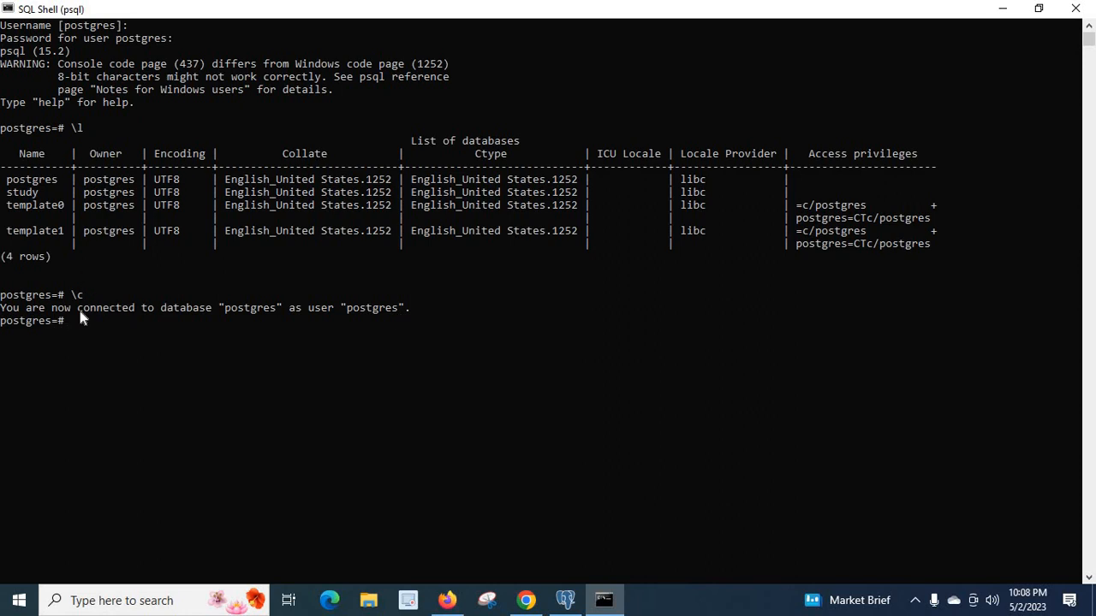
mouse_move(86, 334)
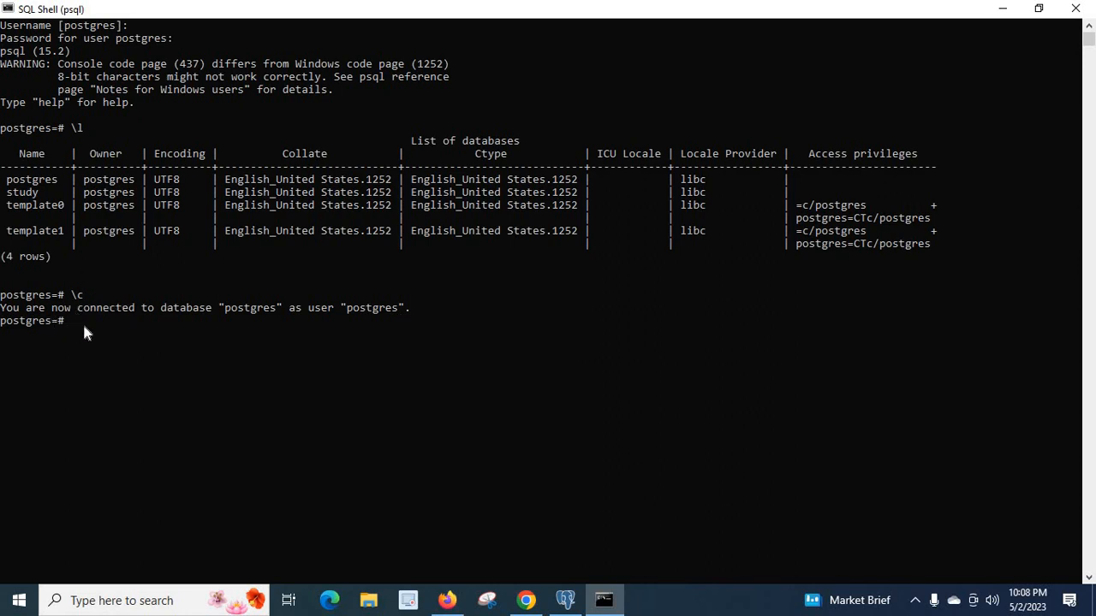
type("\\c")
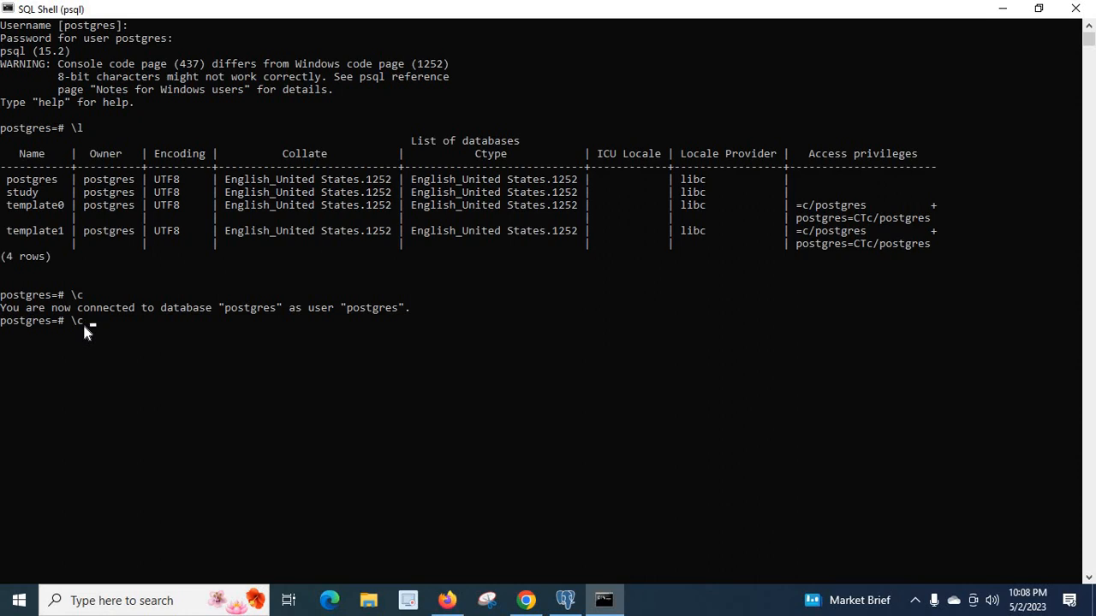
type("study")
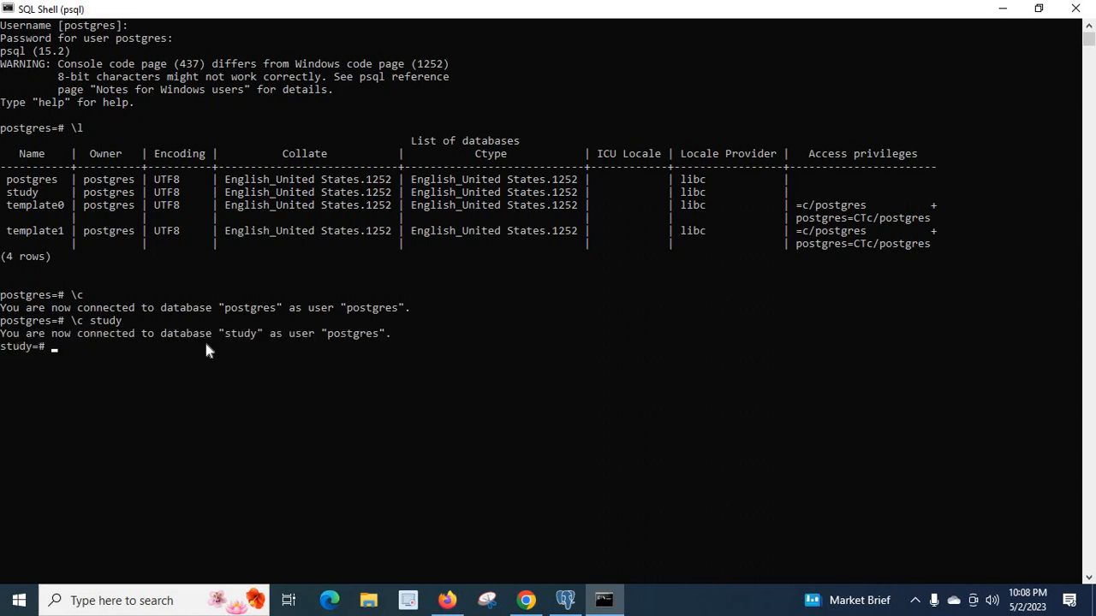
mouse_move(4, 355)
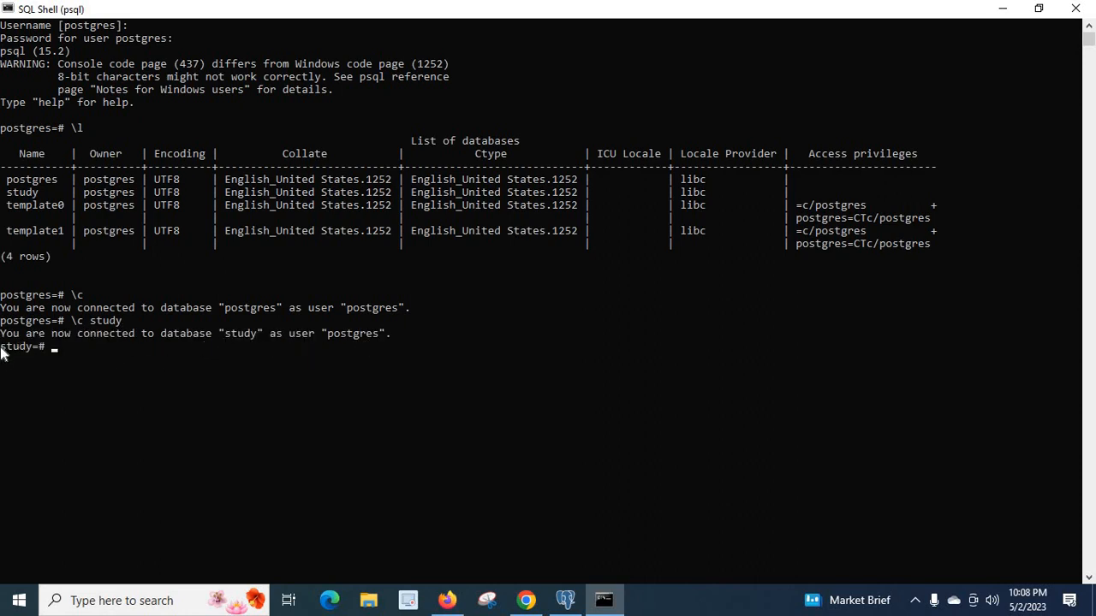
double_click(19, 345)
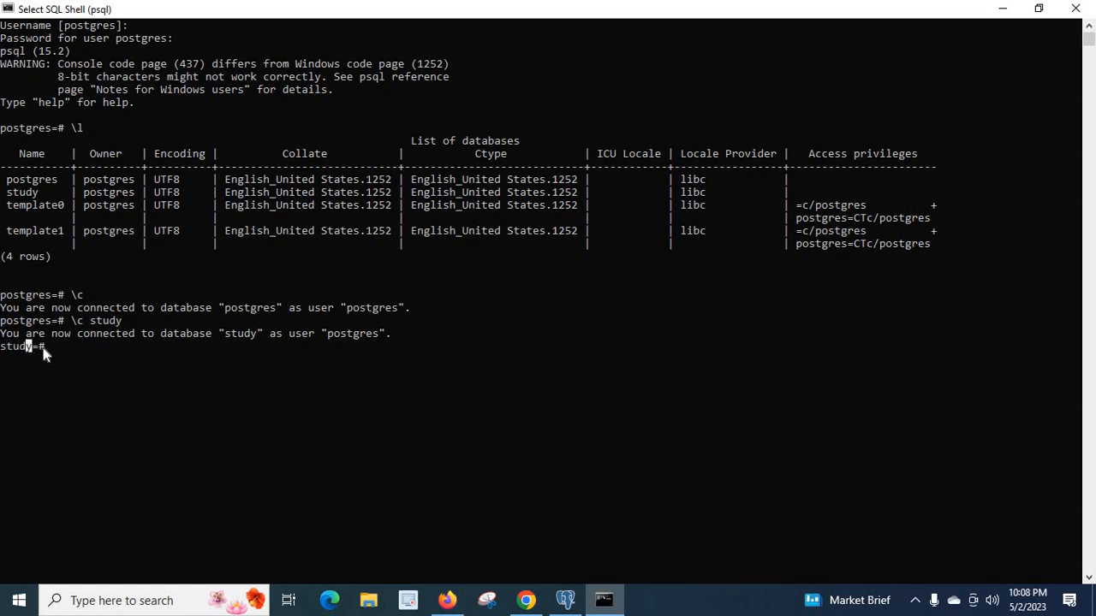
mouse_move(28, 347)
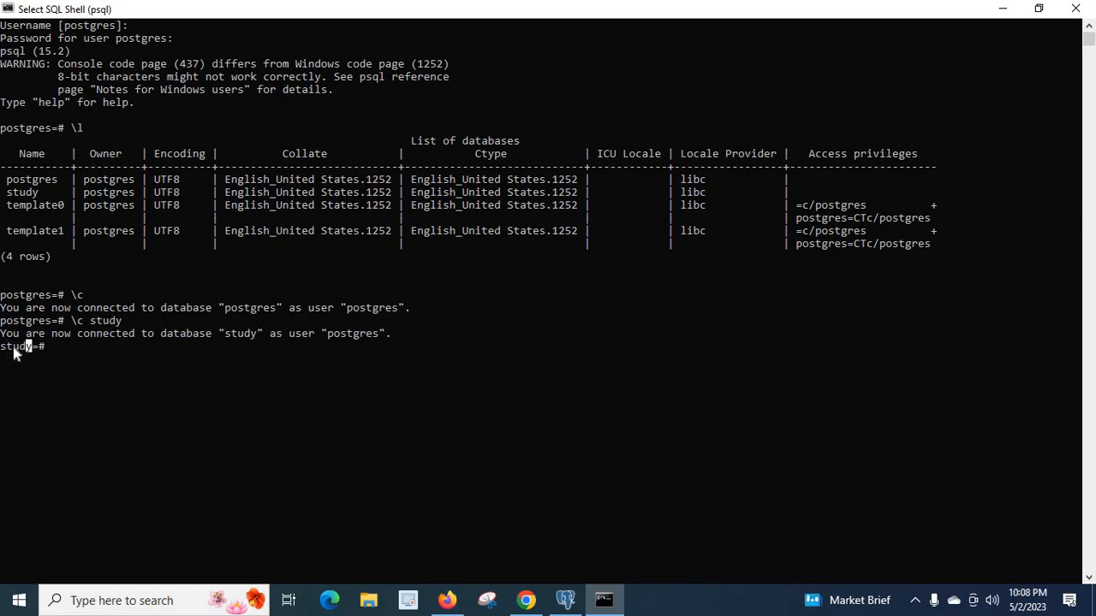